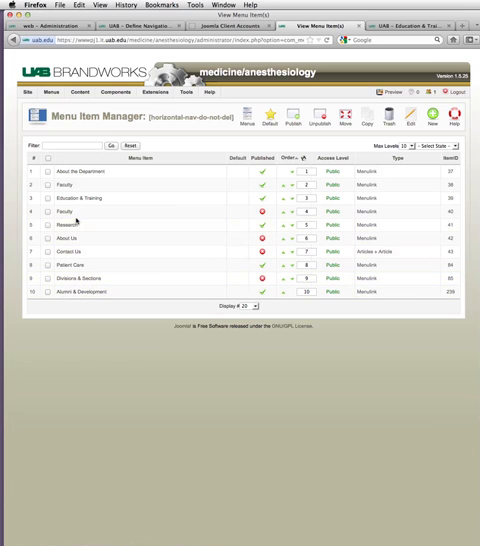
pyautogui.moveTo(72, 198)
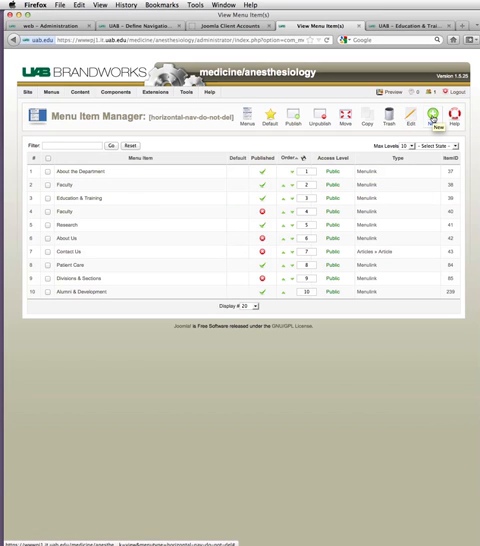
# - Create a new menu link targeting the '- Residency Program' menu item
pyautogui.click(438, 112)
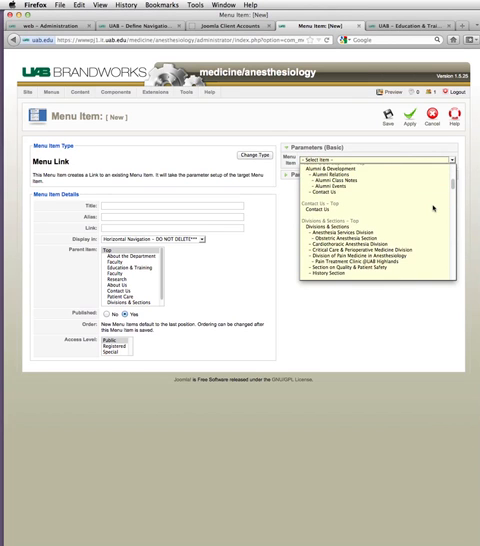
pyautogui.scroll(-3)
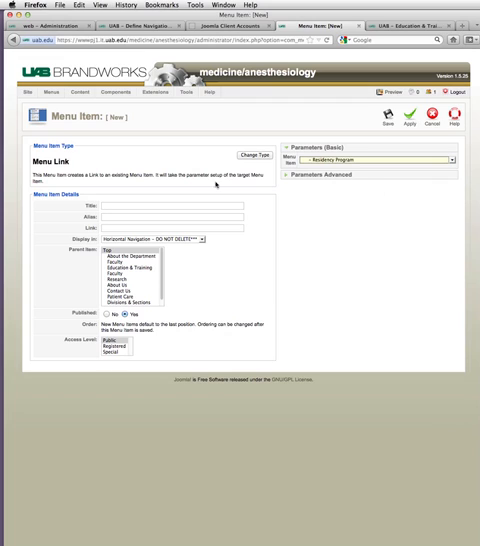
# - Title the link 'Residency Program', set parent to Education & Training, and save
pyautogui.click(170, 205)
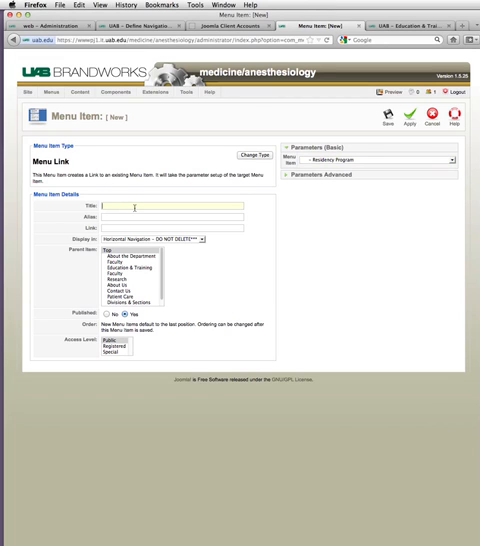
pyautogui.write('Residency Program')
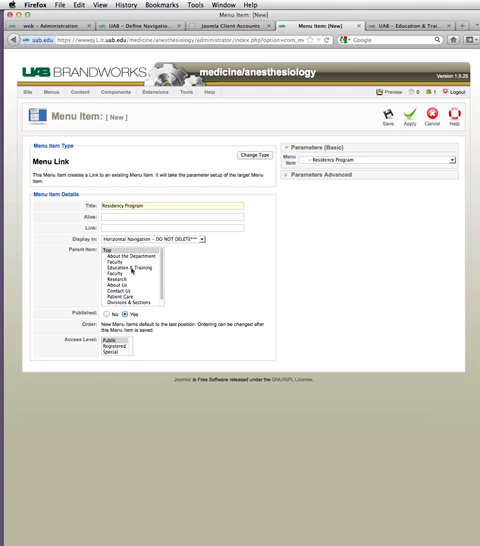
pyautogui.click(127, 267)
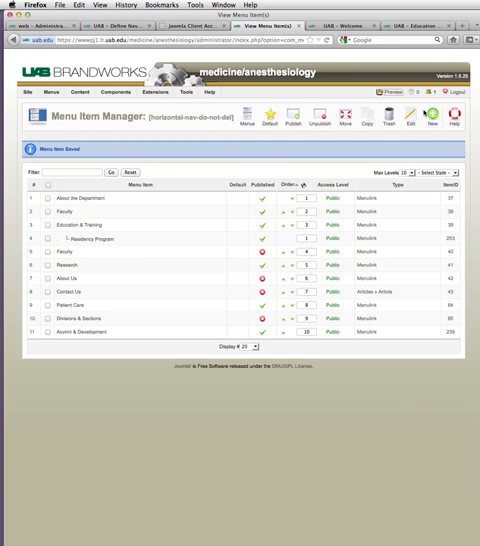
# - Create a second menu link targeting the '- The Training Program' menu item
pyautogui.click(433, 117)
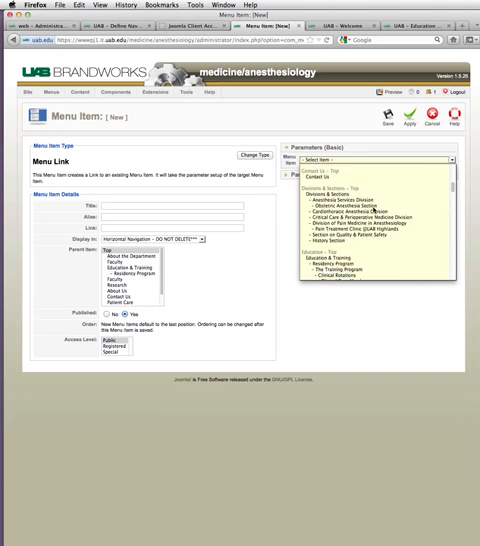
pyautogui.scroll(-3)
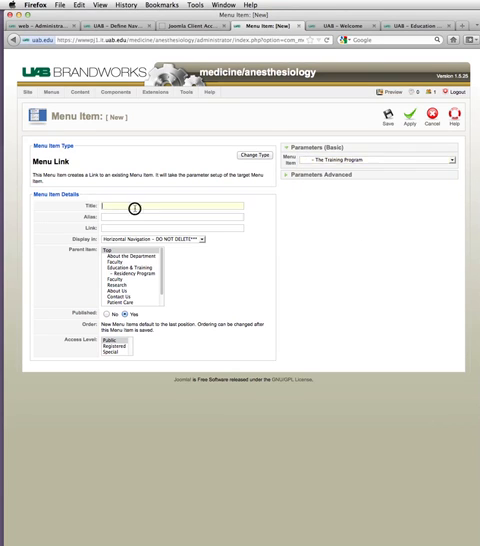
# - Save the link titled 'The Training Program' under Education & Training, then preview the site
pyautogui.write('The Training Program')
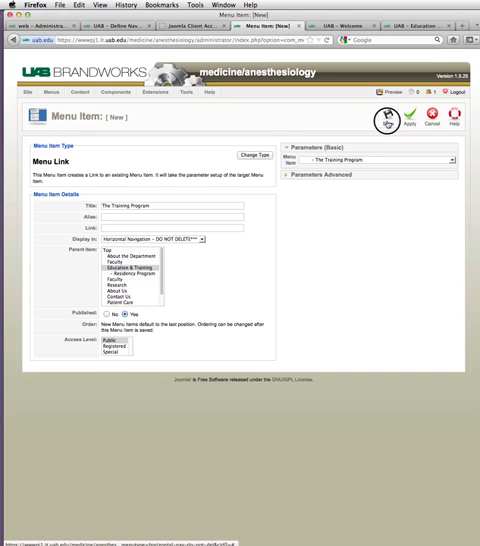
pyautogui.click(408, 113)
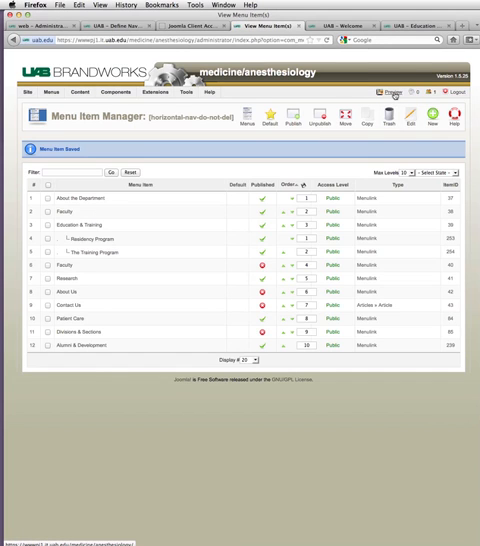
pyautogui.click(390, 89)
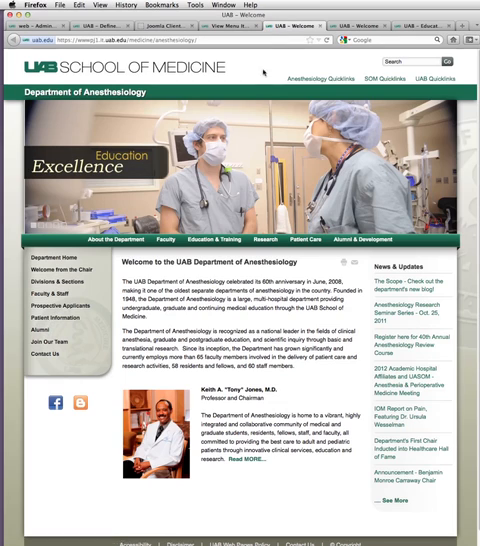